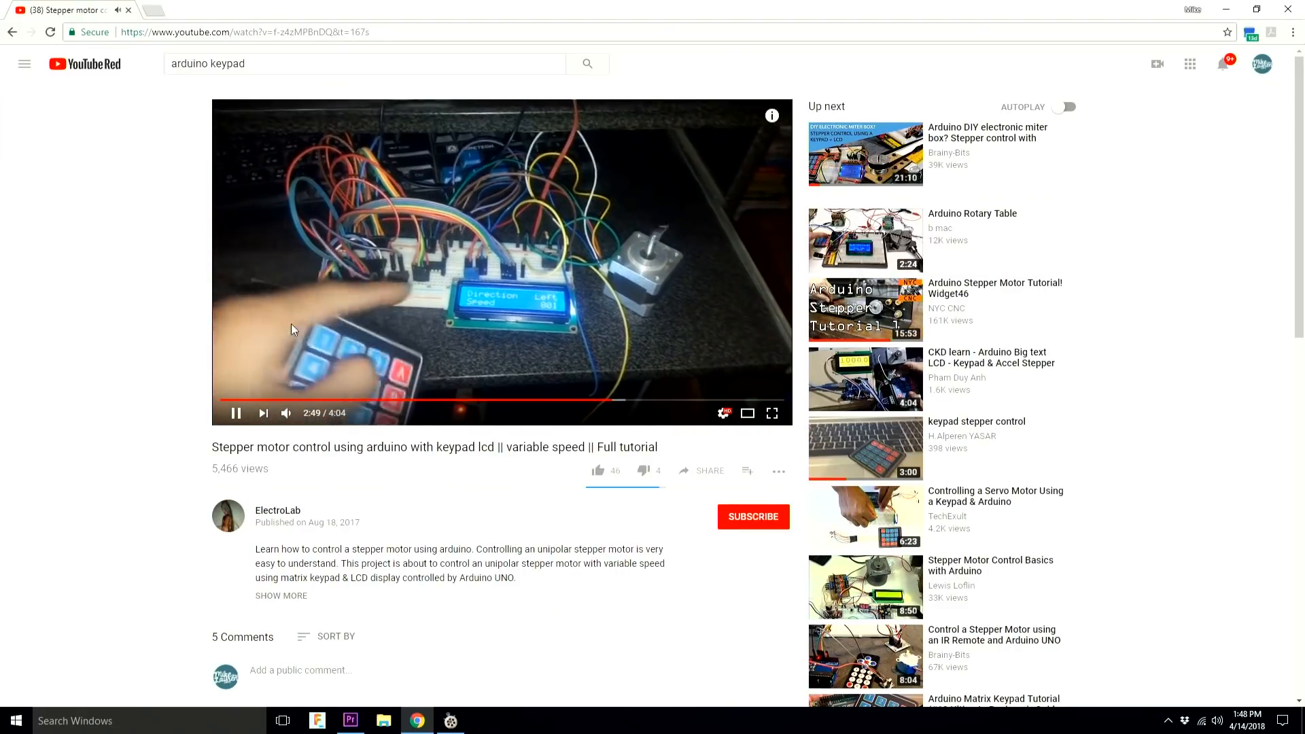
mouse_move(154, 397)
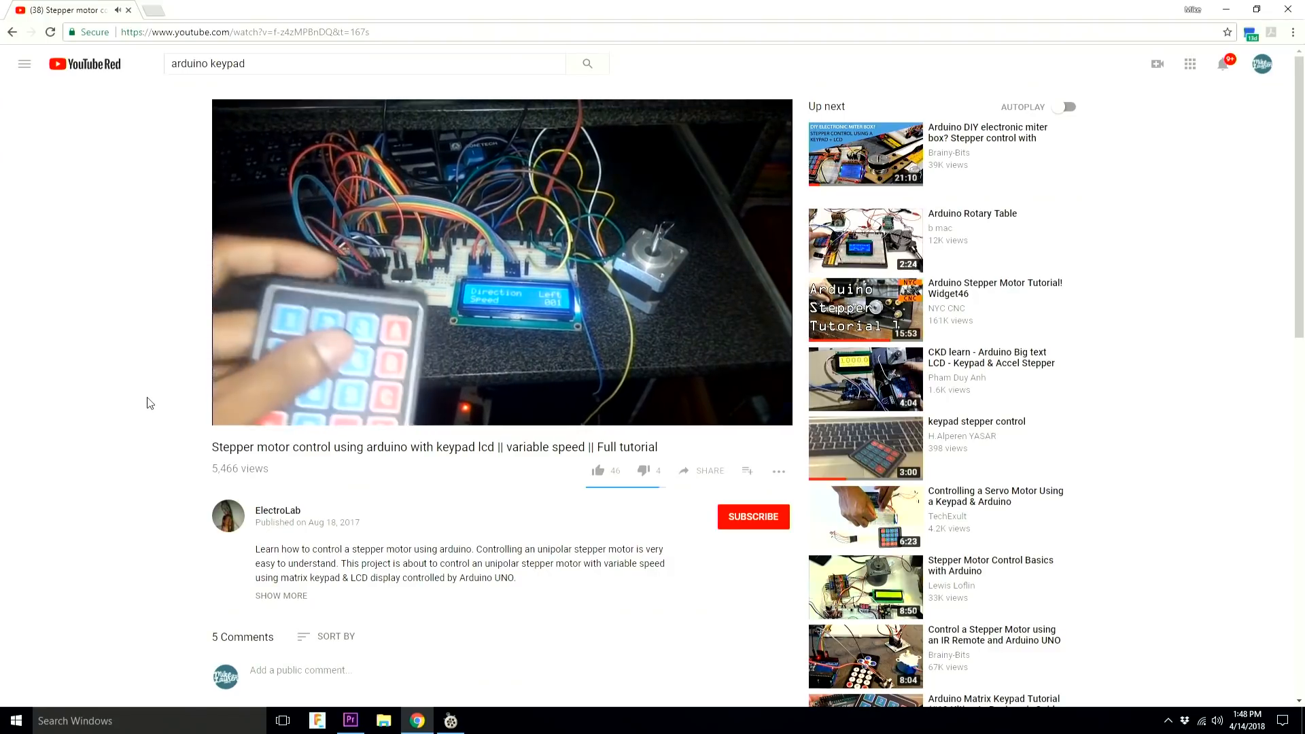
- Scroll the Easy Driver Hook-up Guide down to the Hardware Hookup pin connections
left_click(865, 154)
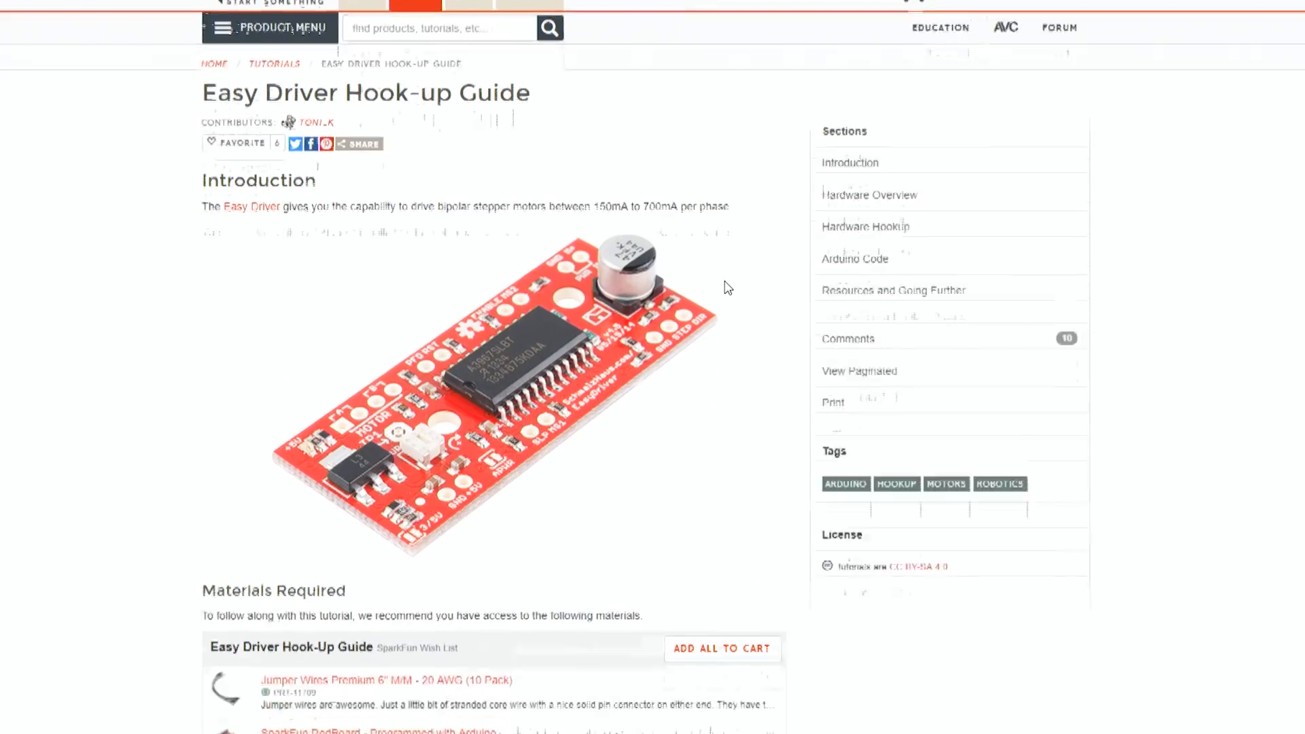
scroll("down", 3)
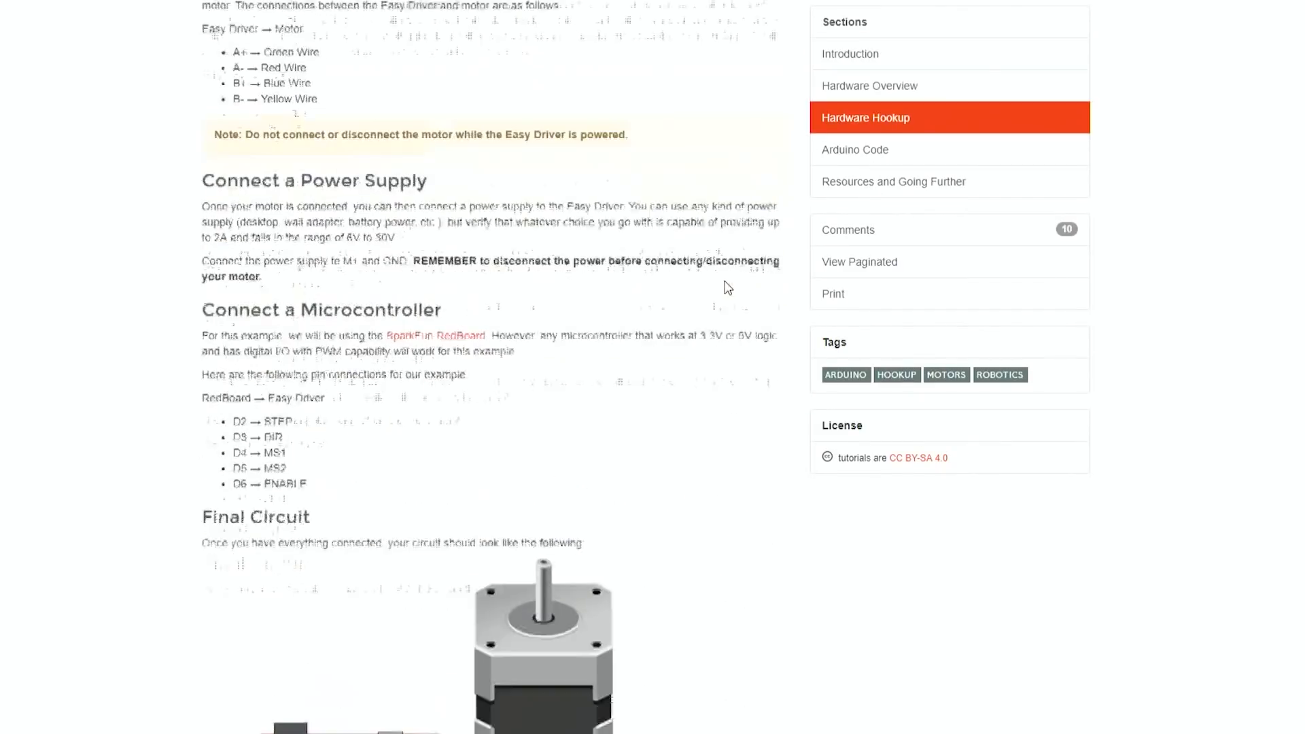
scroll("down", 3)
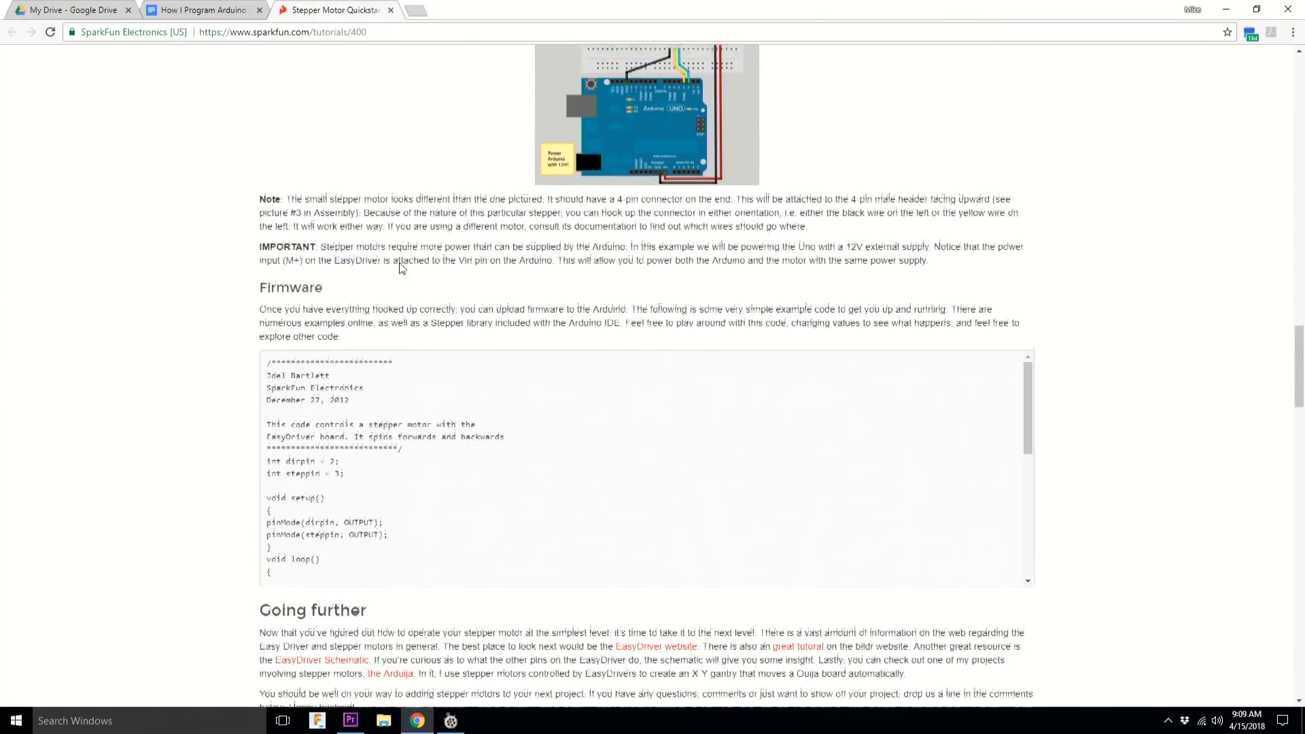
- Select the Quickstart firmware's void loop() code and open the copy menu
scroll("down", 3)
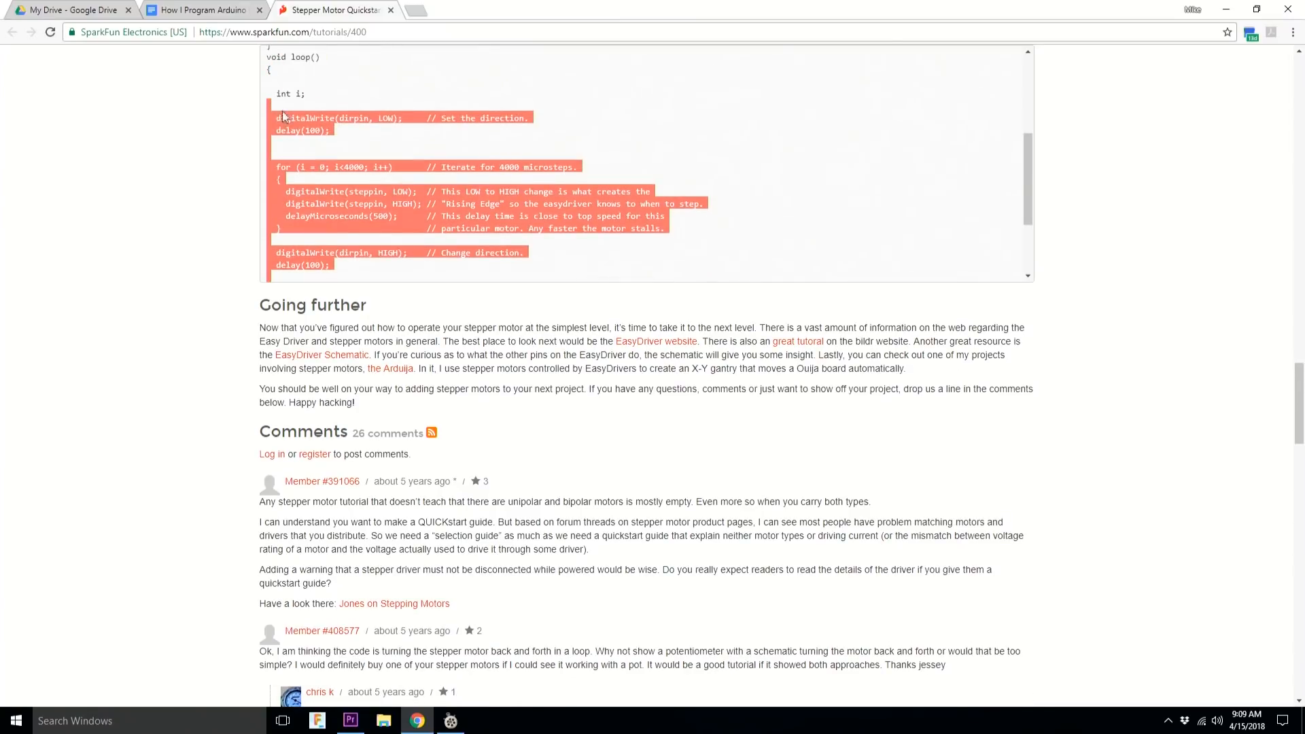
left_click_drag(282, 117, 259, 57)
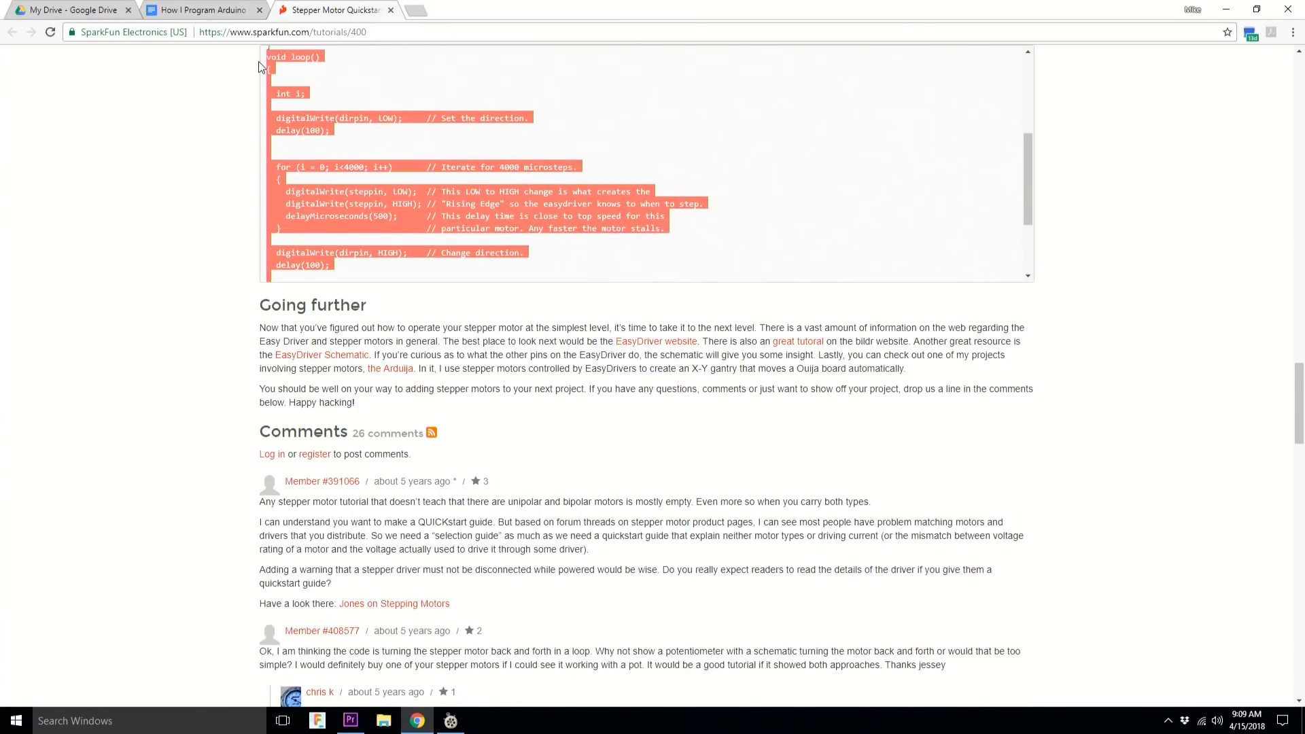
right_click(419, 216)
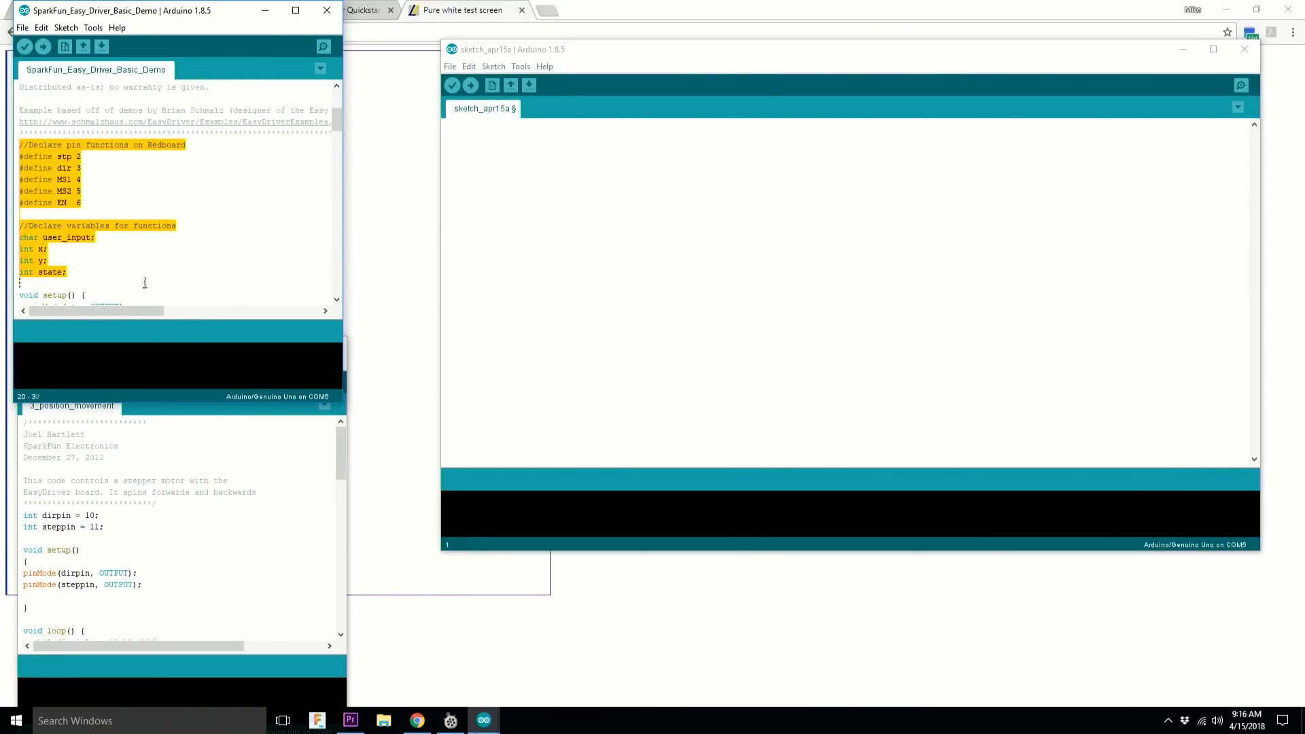
- Scroll through sketch_apr15a to review the merged keypad, servo and EasyDriver setup code
scroll("down", 3)
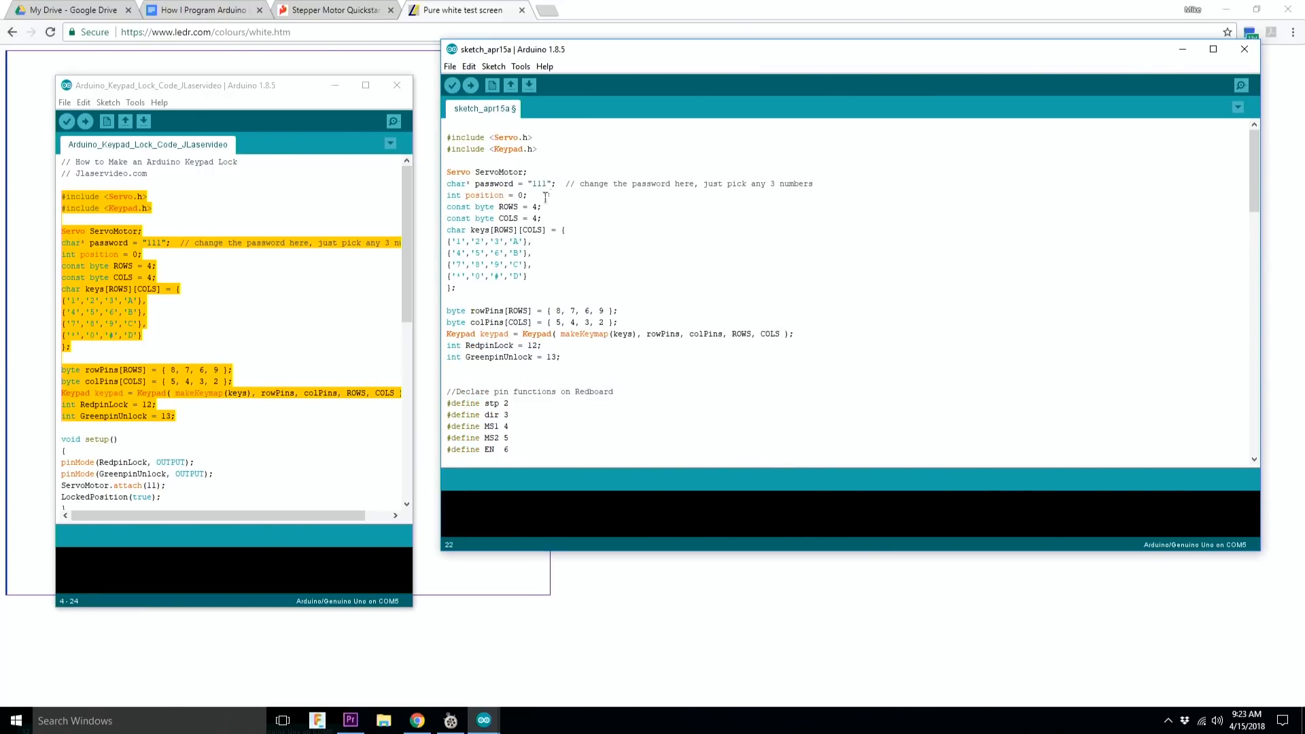
scroll("down", 3)
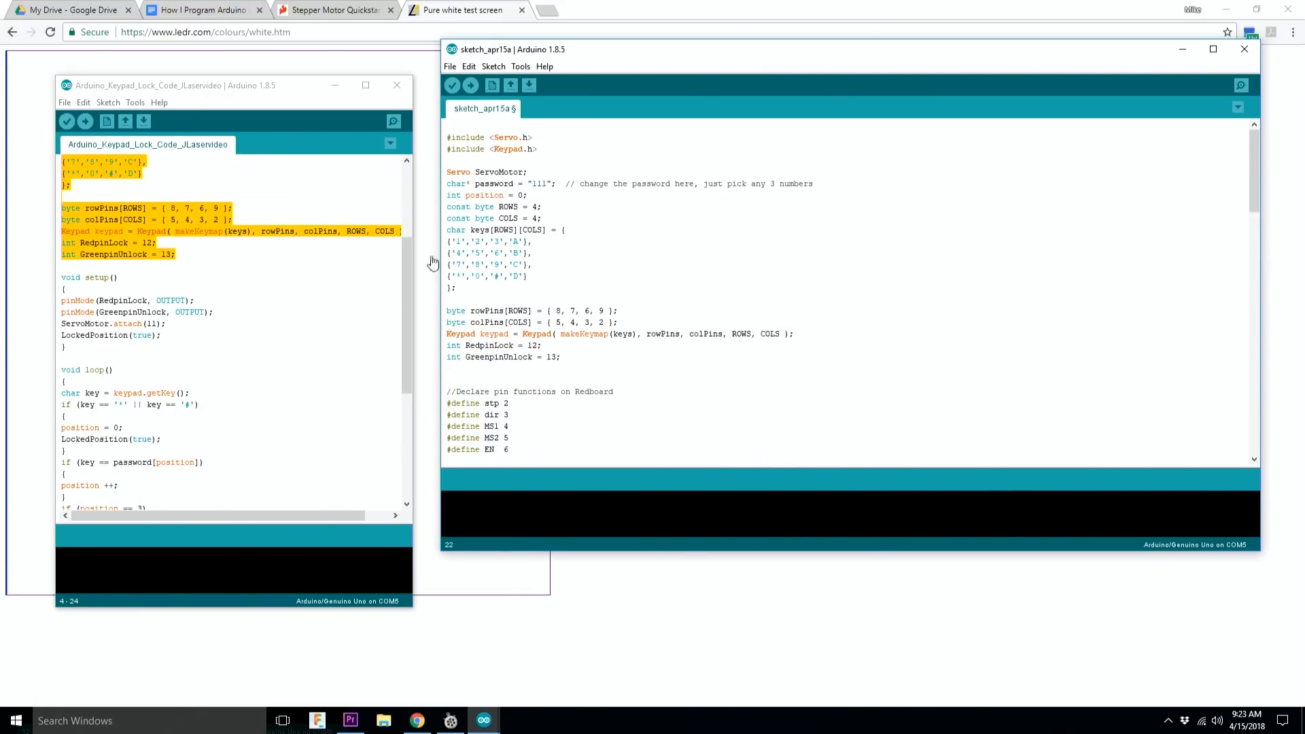
scroll("down", 3)
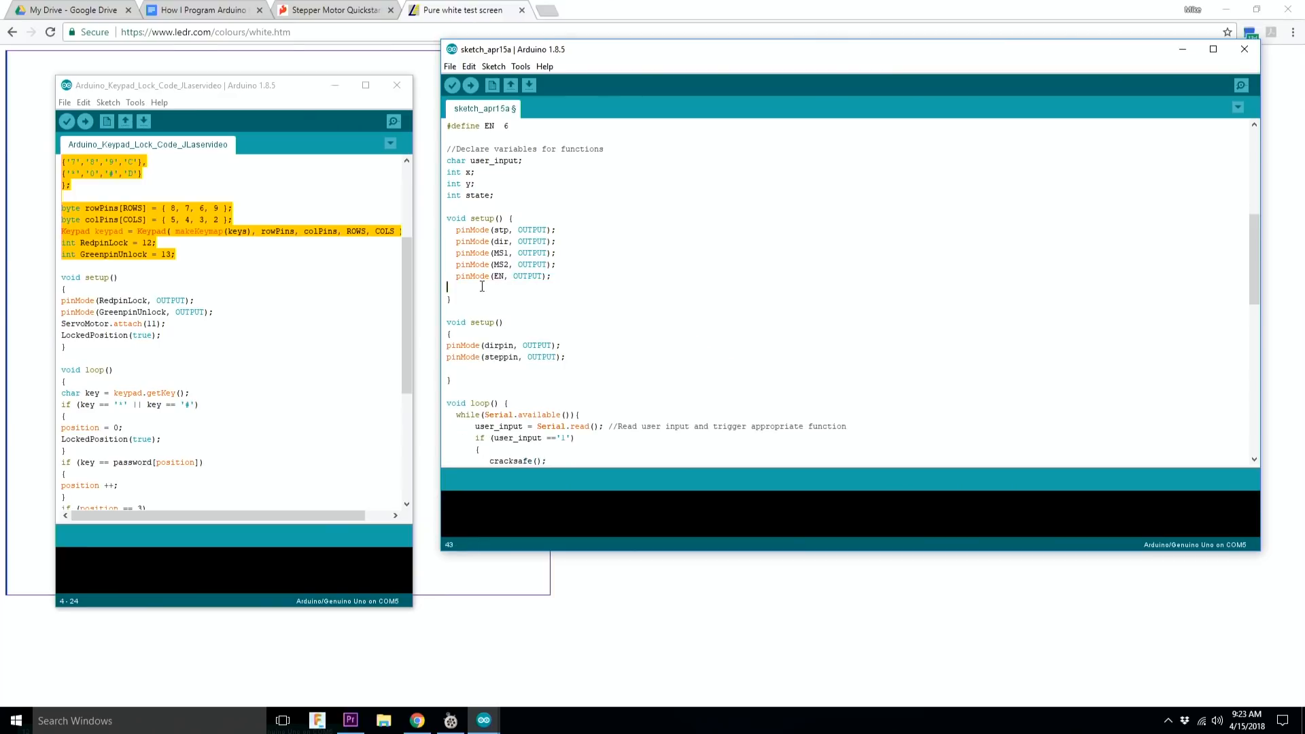